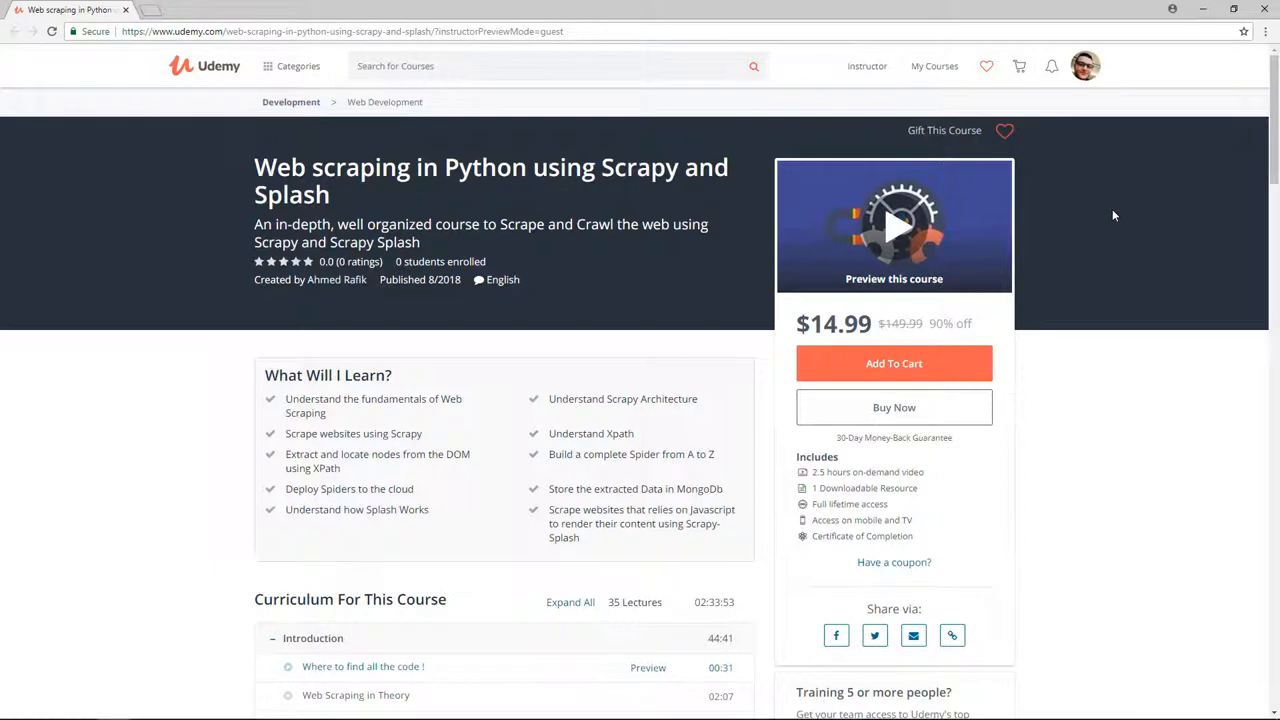
Step: Scroll through index.html and select the four-item <ul> list markup
scroll("down", 3)
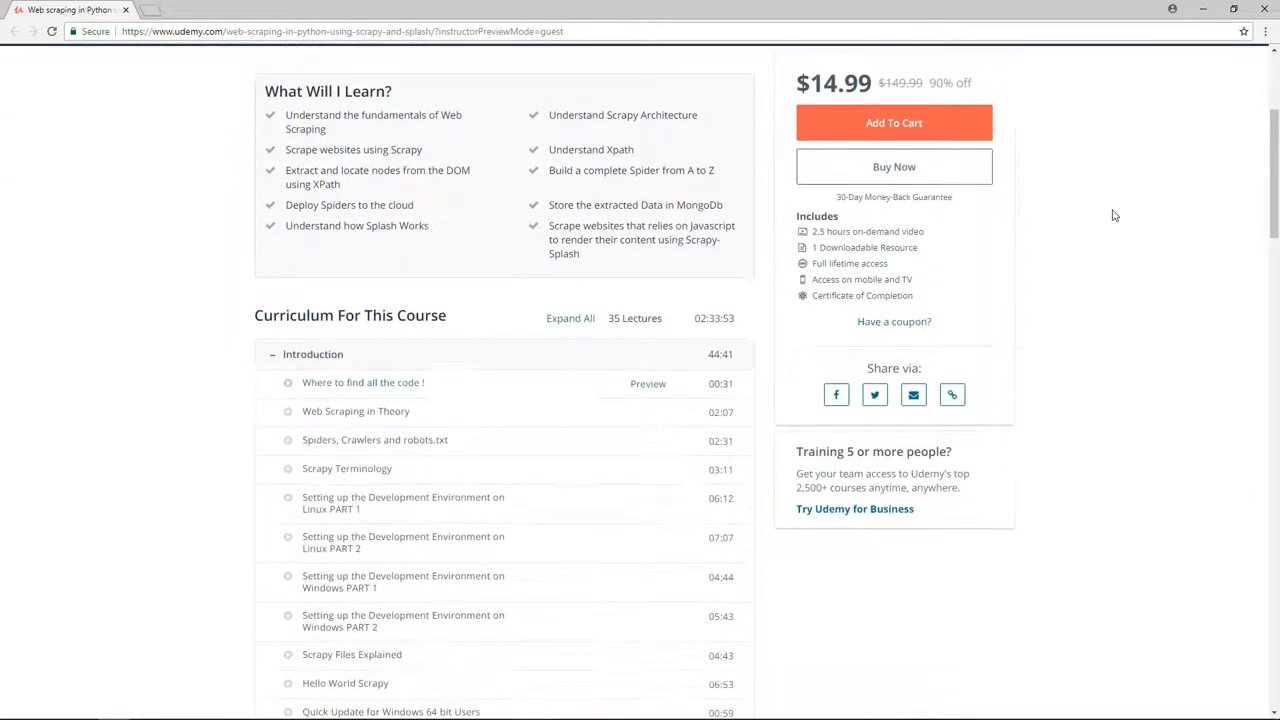
scroll("down", 3)
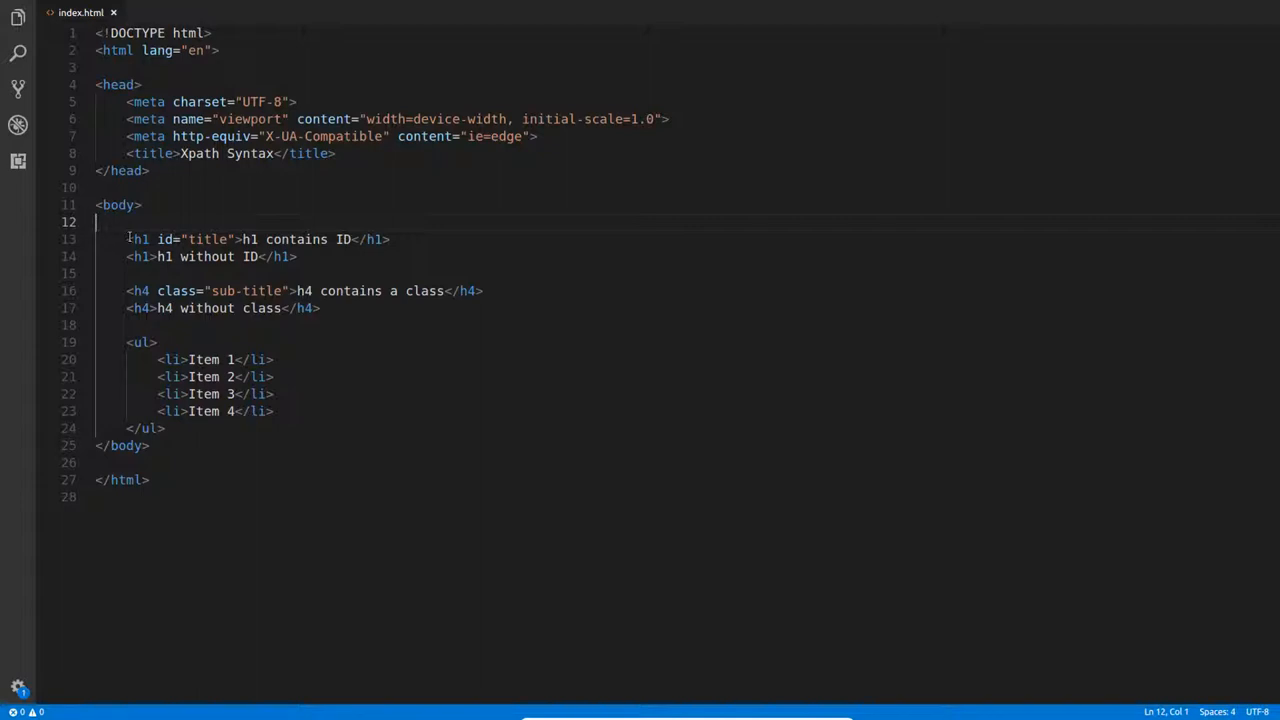
left_click_drag(96, 222, 297, 256)
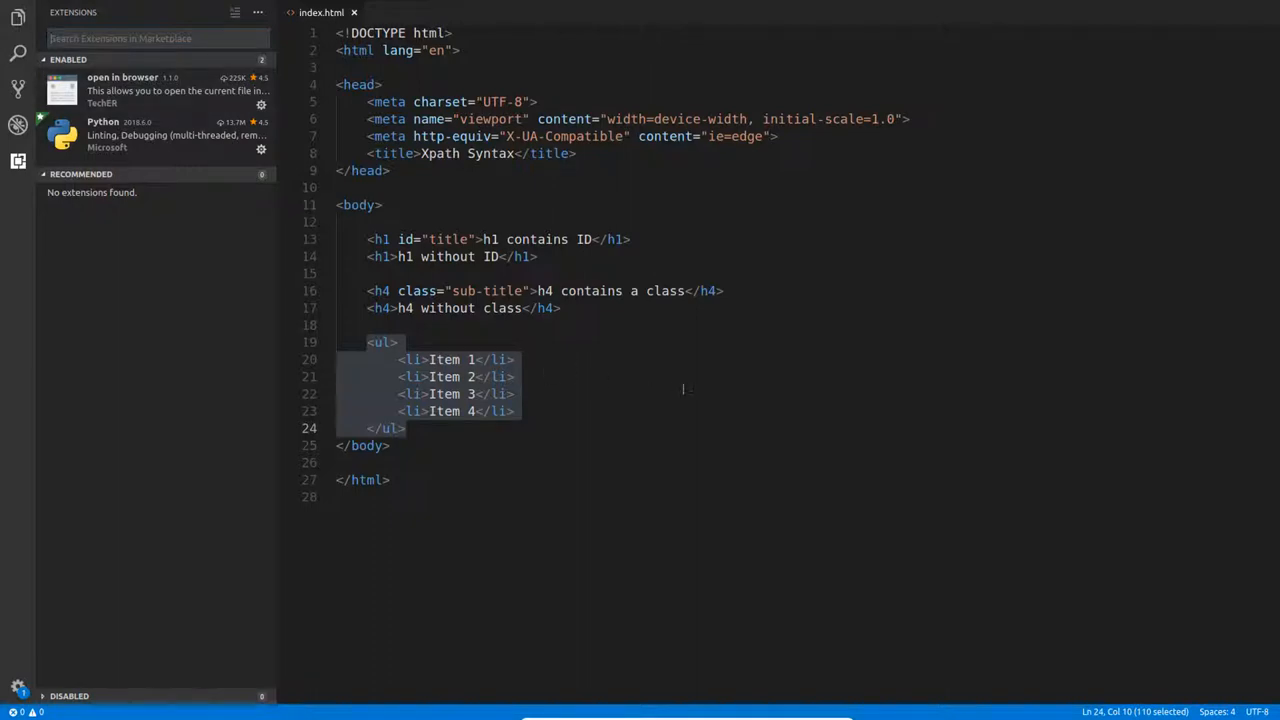
Step: Open index.html via the editor's 'Open In Other Browsers' context action
right_click(685, 390)
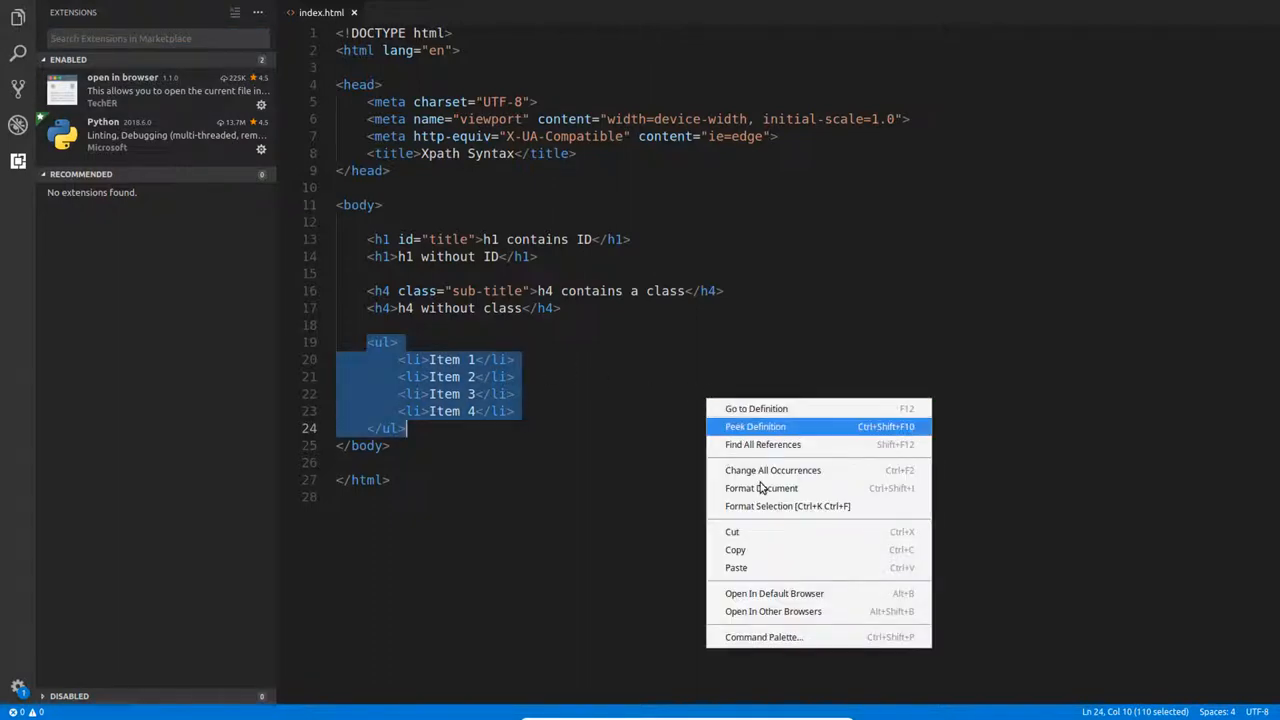
mouse_move(775, 593)
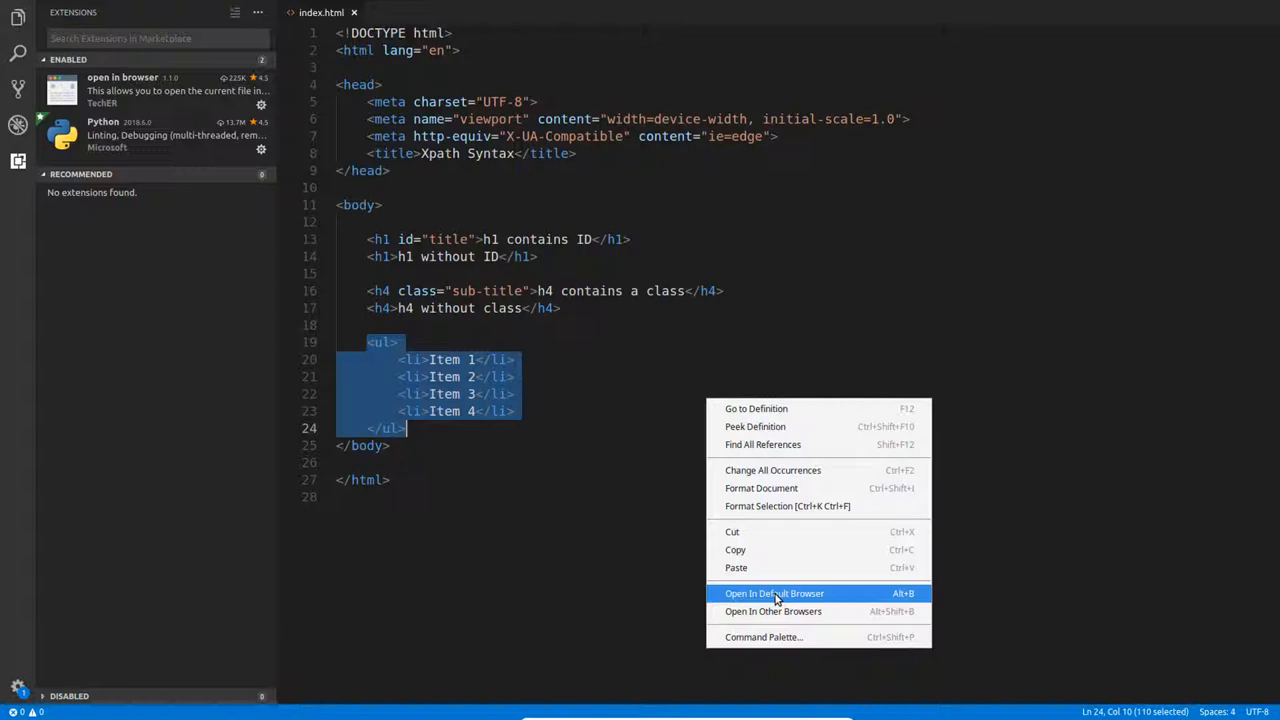
mouse_move(773, 611)
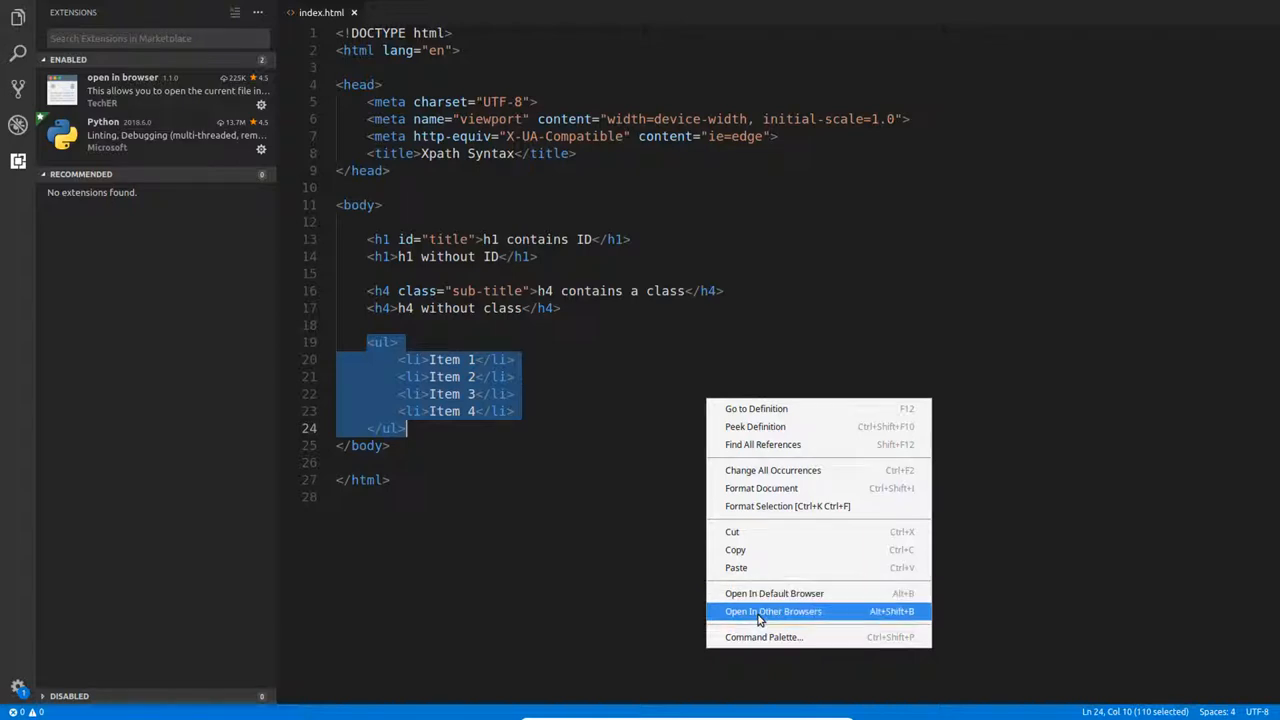
left_click(773, 611)
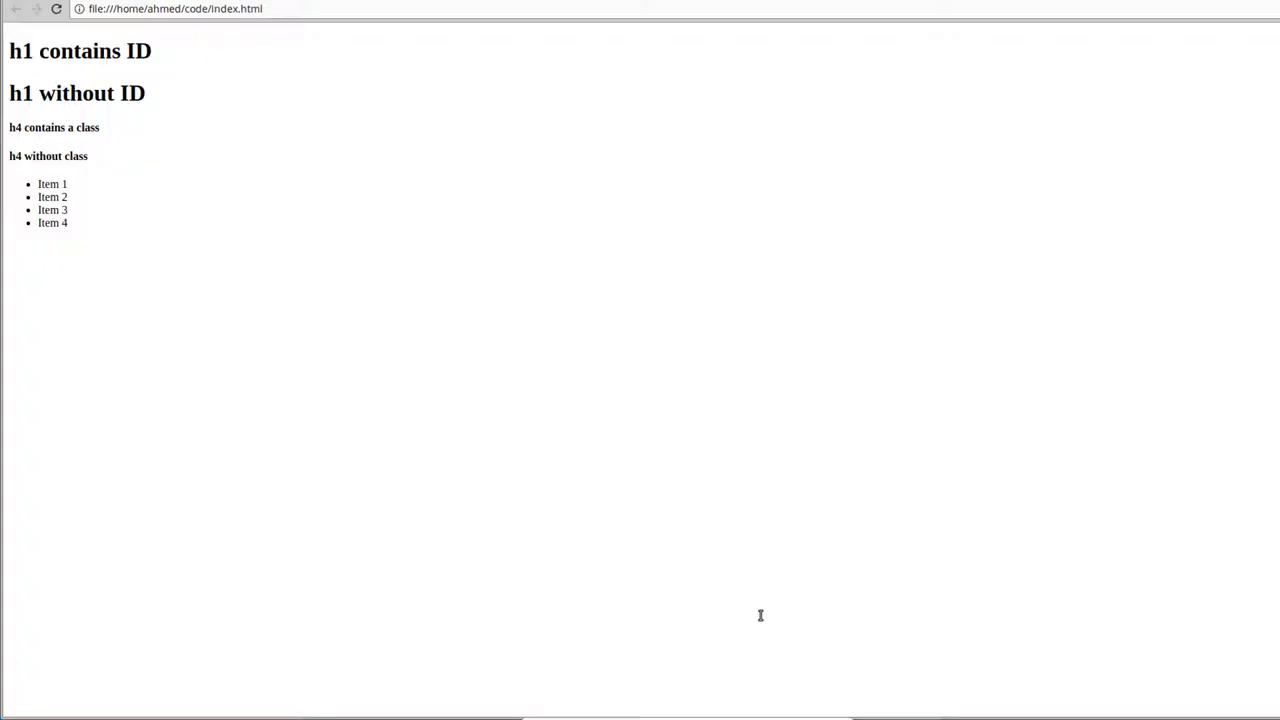
mouse_move(770, 616)
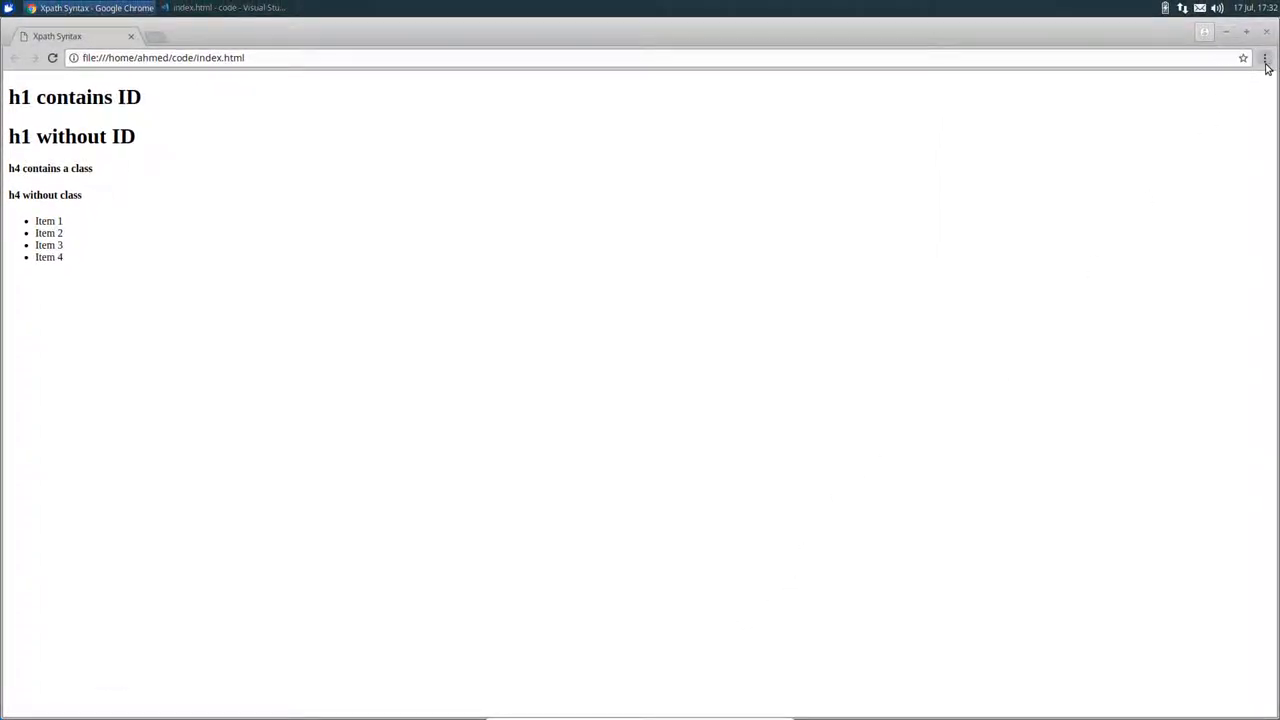
Step: Launch Developer tools from Chrome's main menu under More tools
left_click(1265, 57)
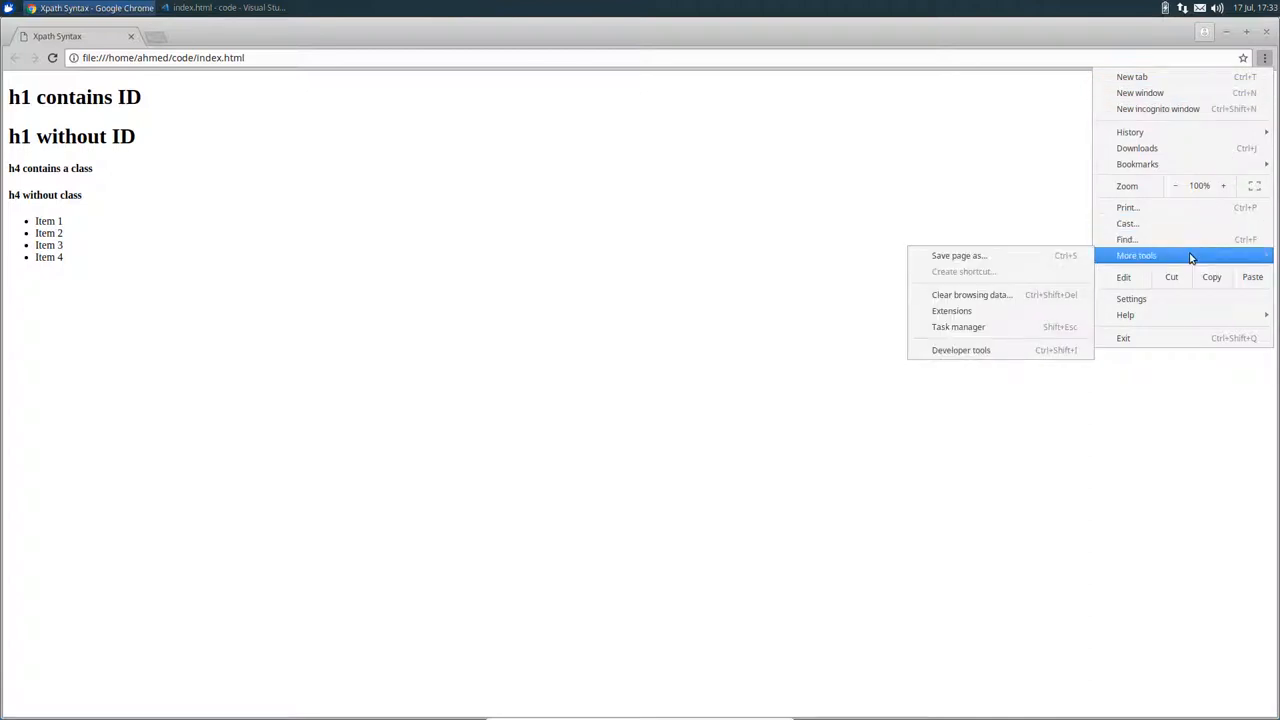
mouse_move(961, 350)
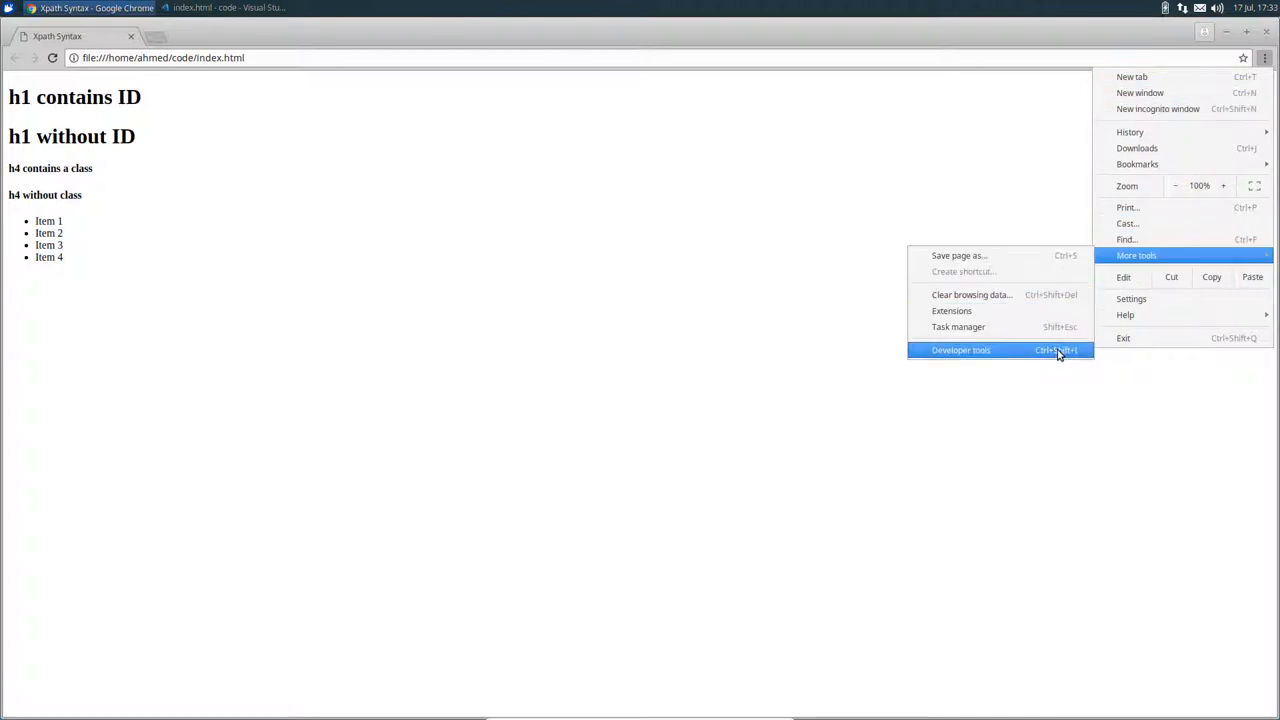
left_click(960, 350)
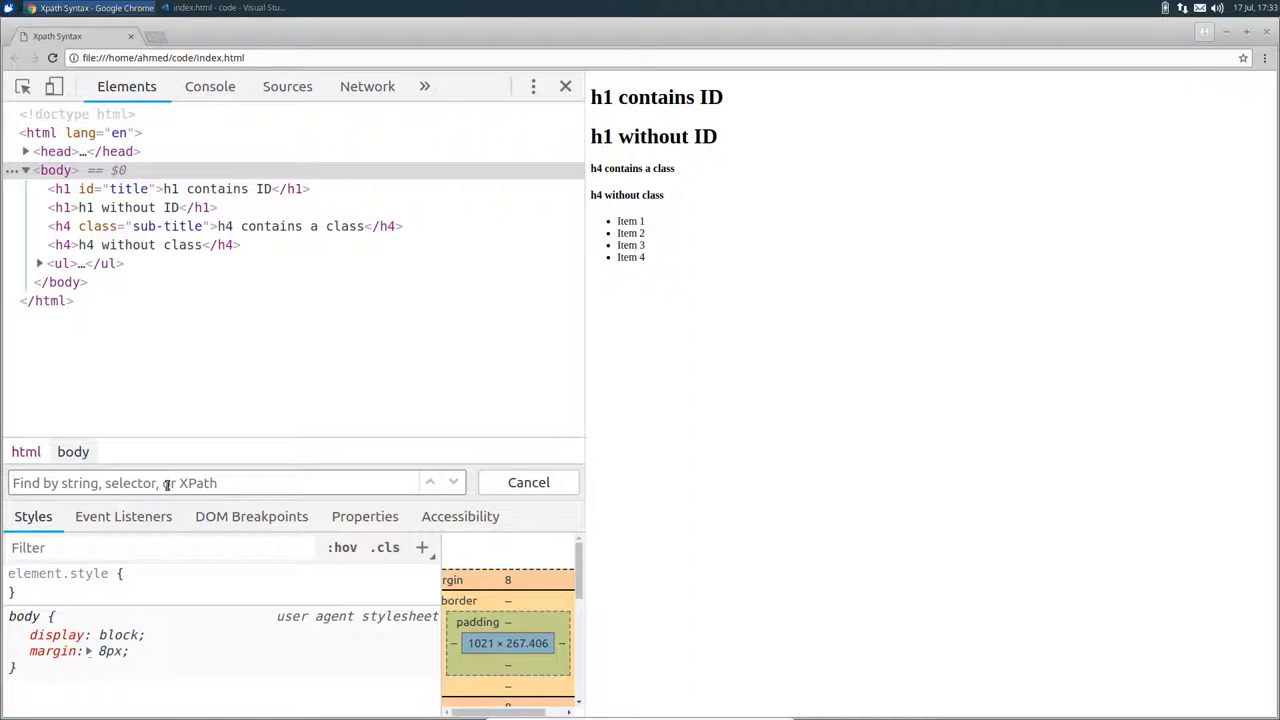
Step: Search /html/body/h1, go to match 2 of 2, and expand the list node
type("/html/body/h1")
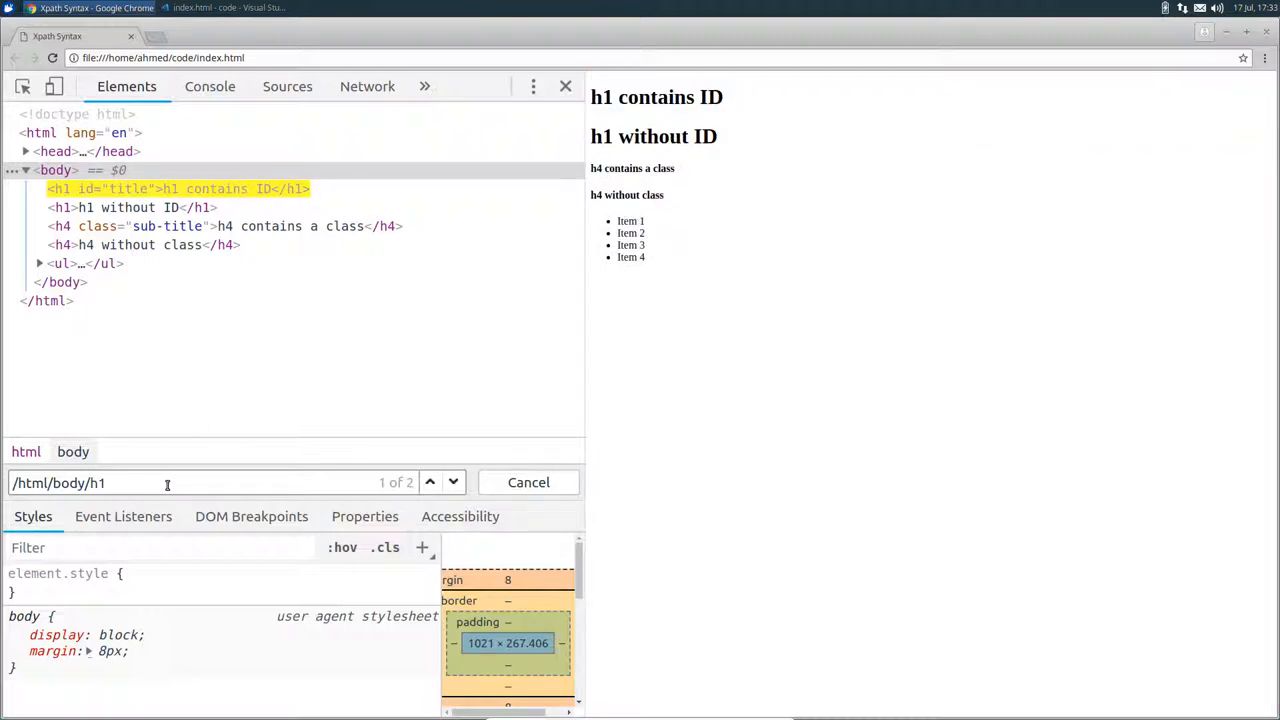
triple_click(58, 483)
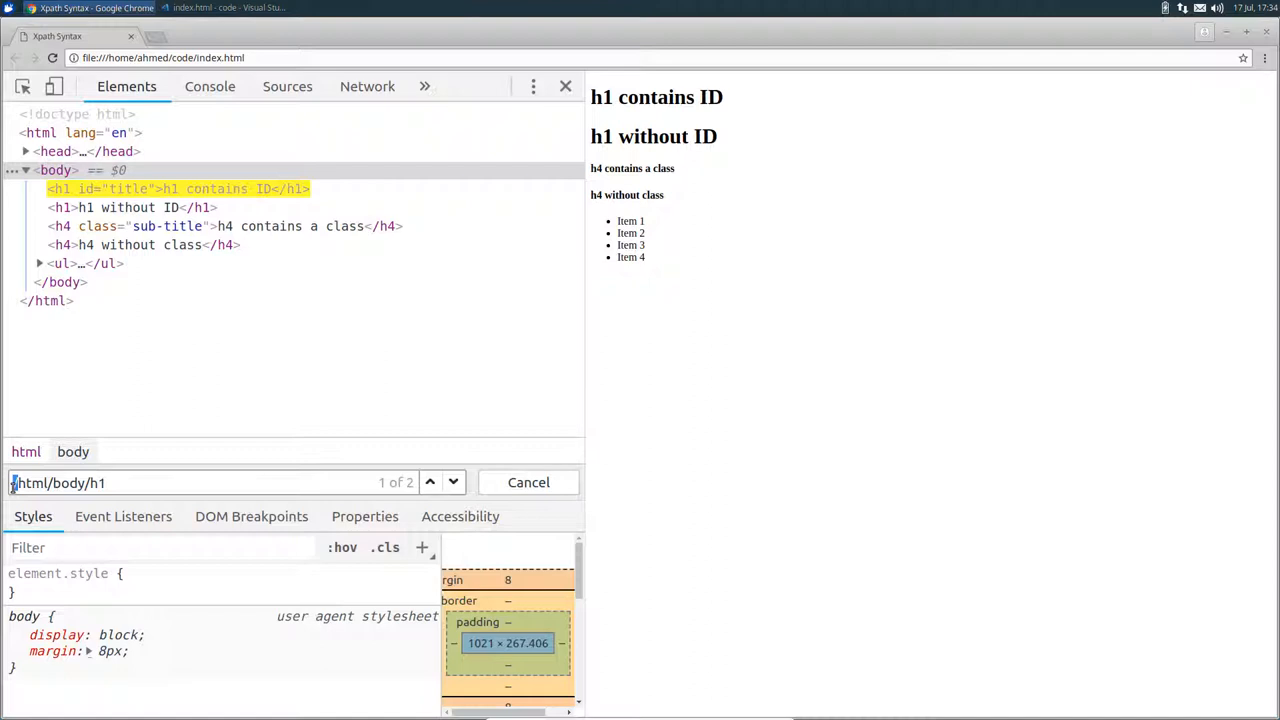
double_click(30, 483)
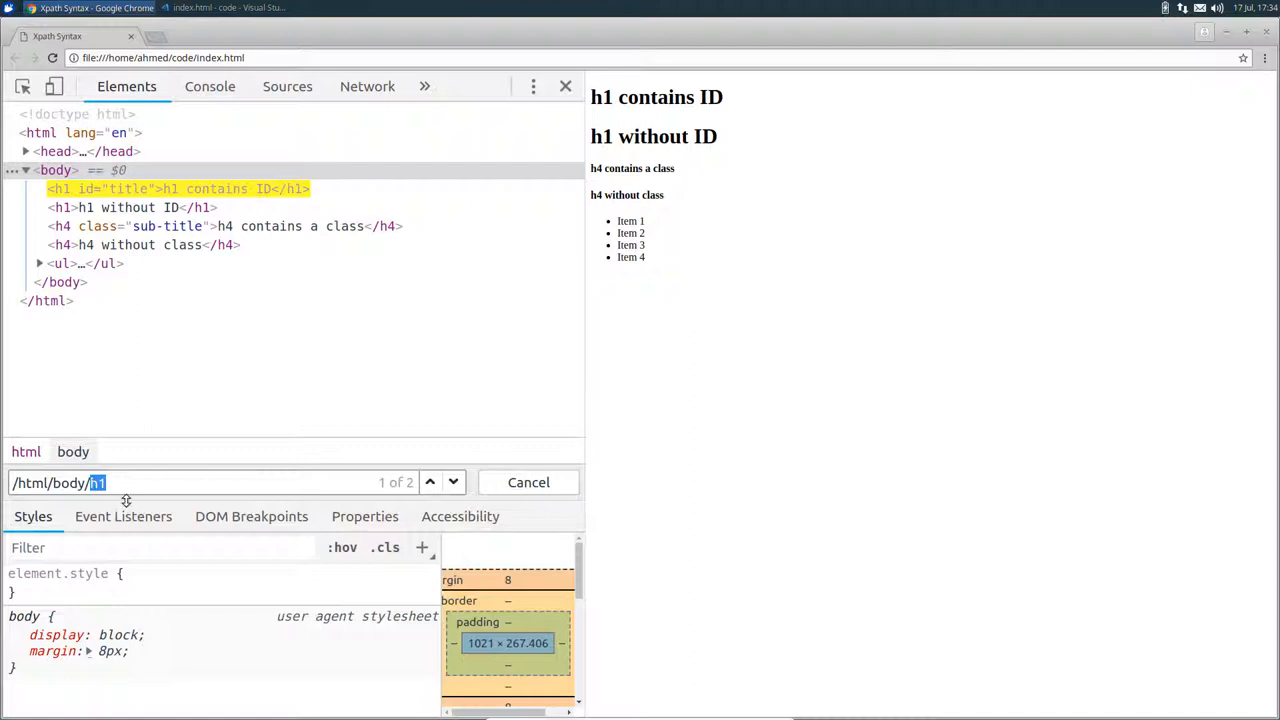
mouse_move(410, 490)
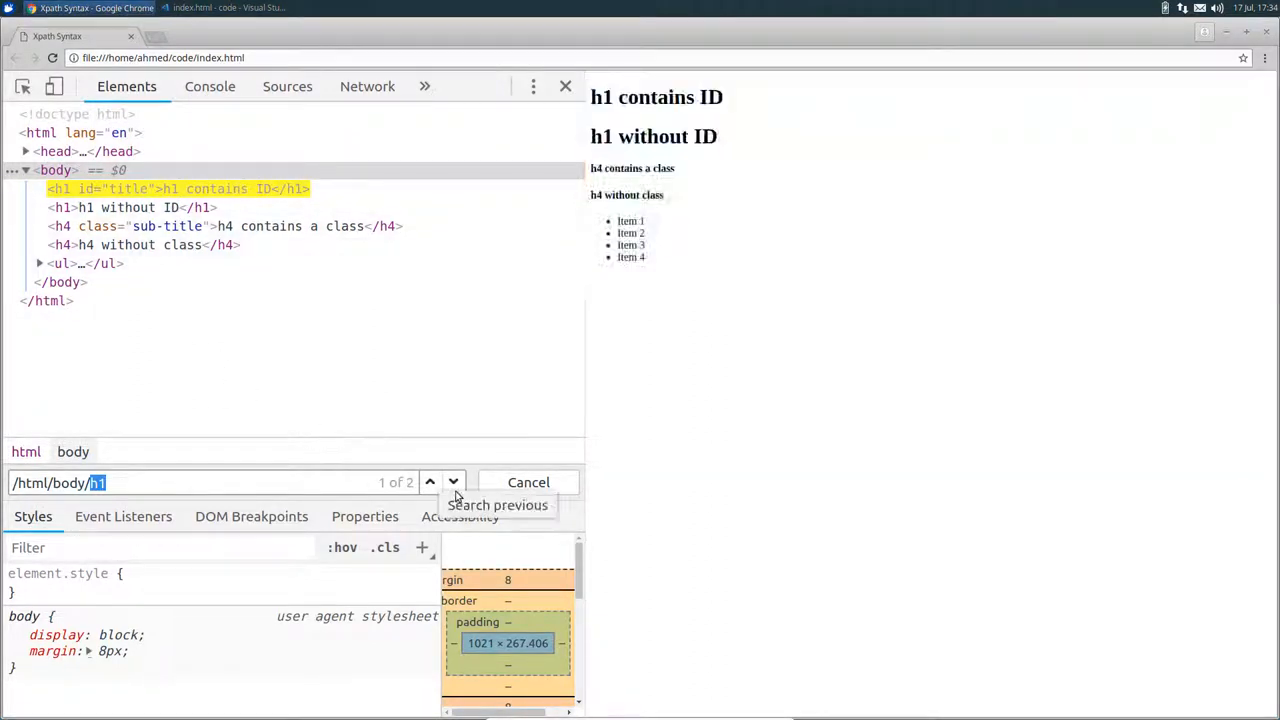
left_click(453, 482)
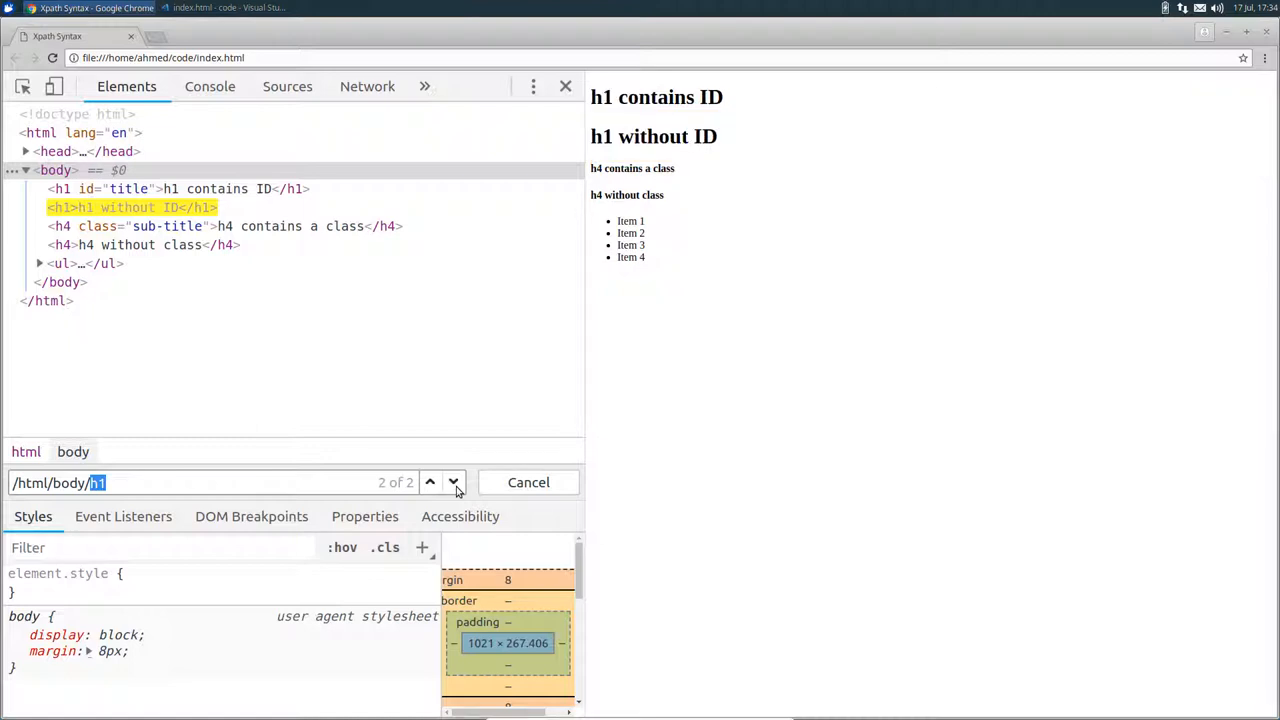
mouse_move(310, 430)
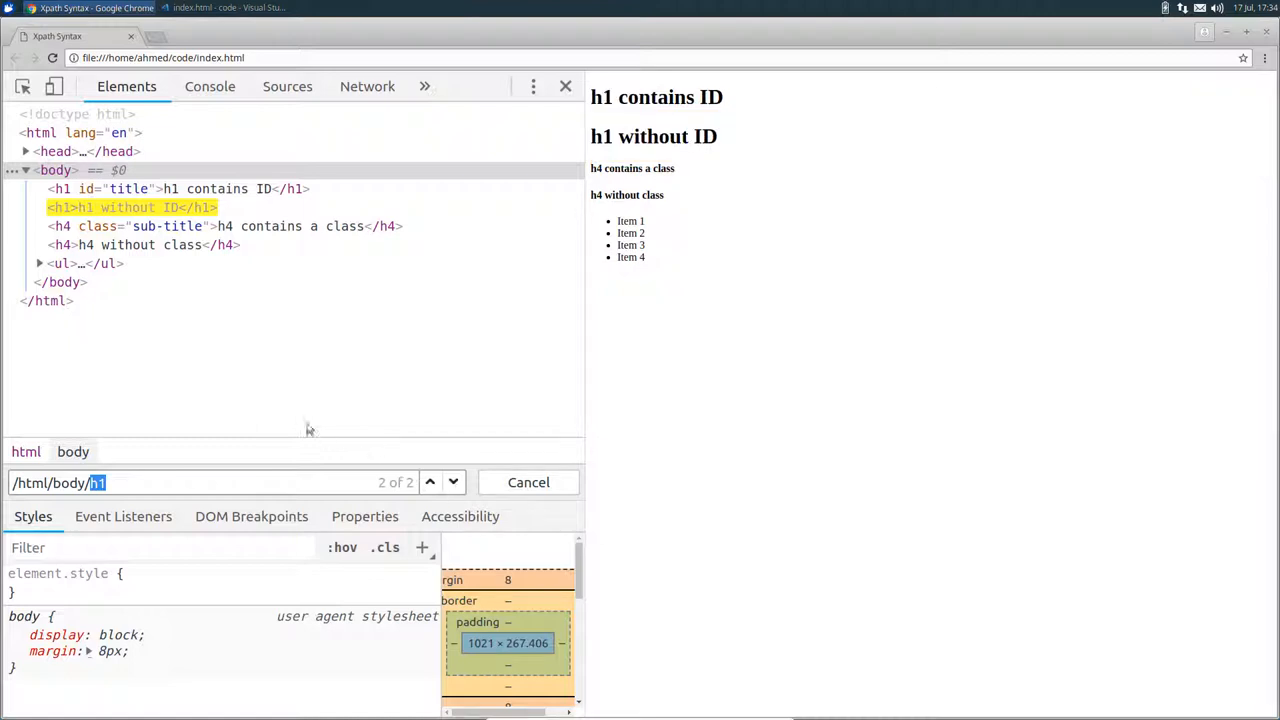
left_click(39, 263)
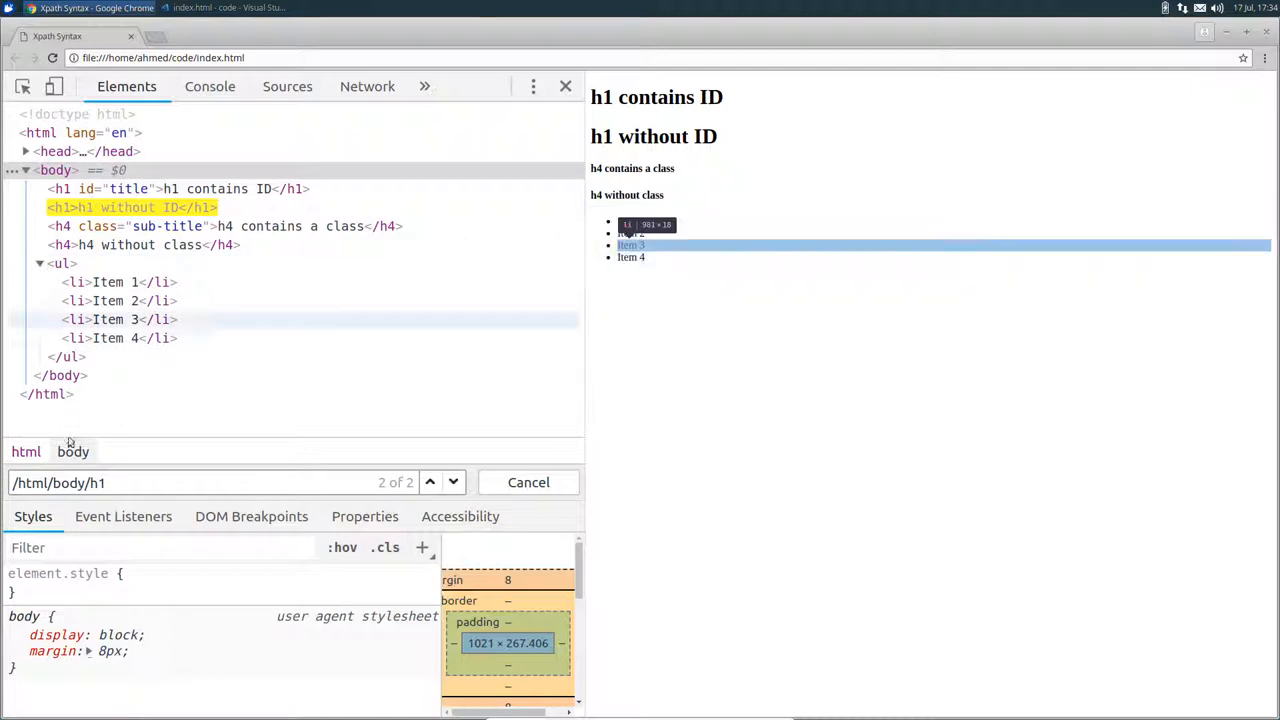
Step: Edit the search to /html/body/ul/li and step through the four list-item matches
key("Backspace")
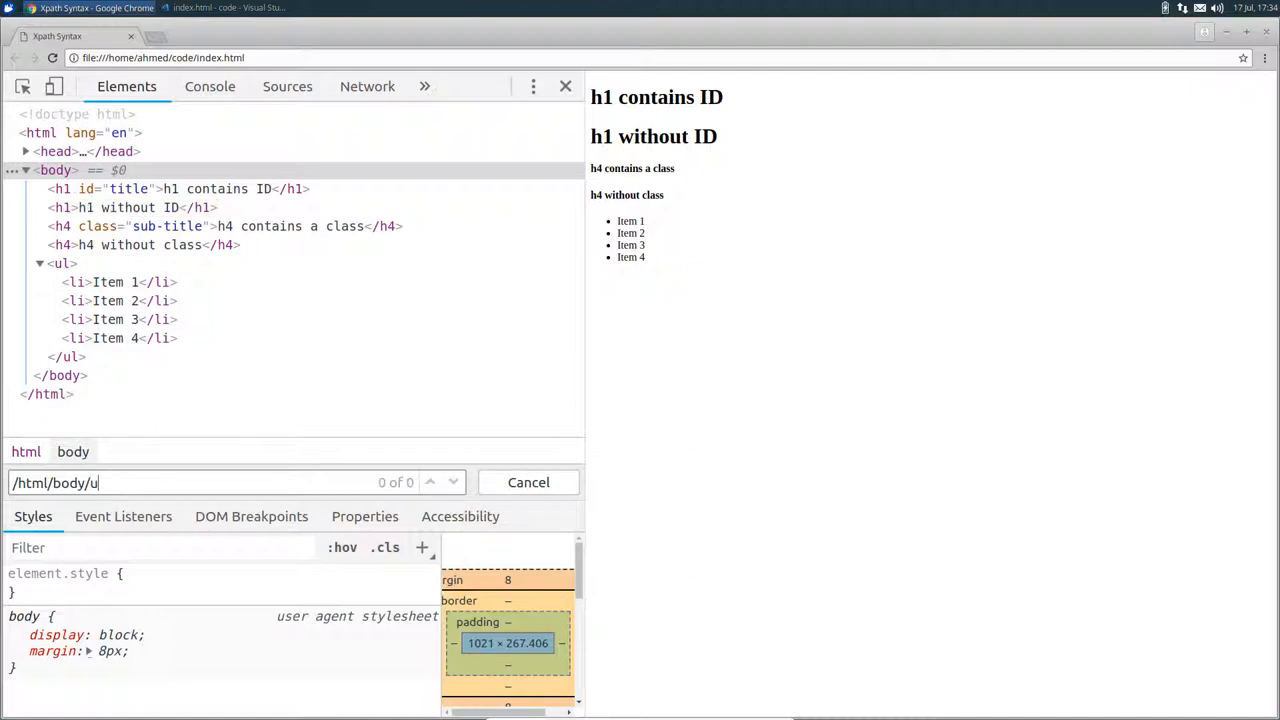
type("l/li")
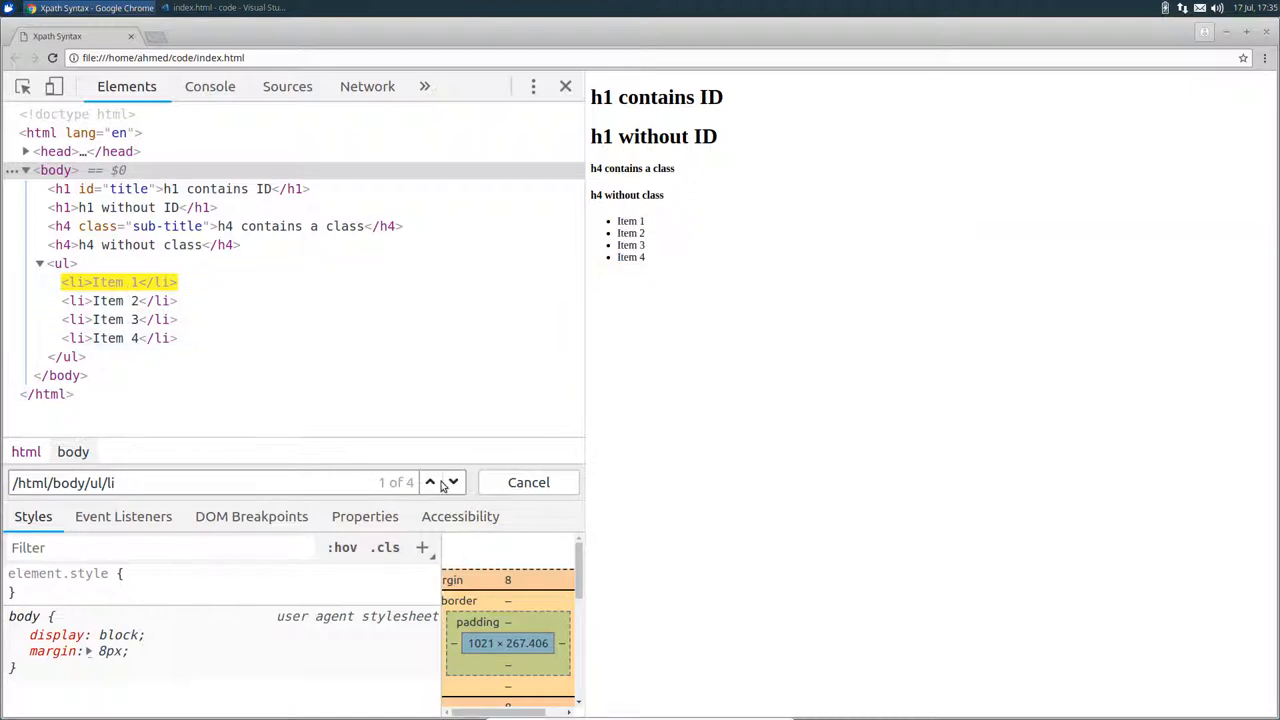
left_click(452, 482)
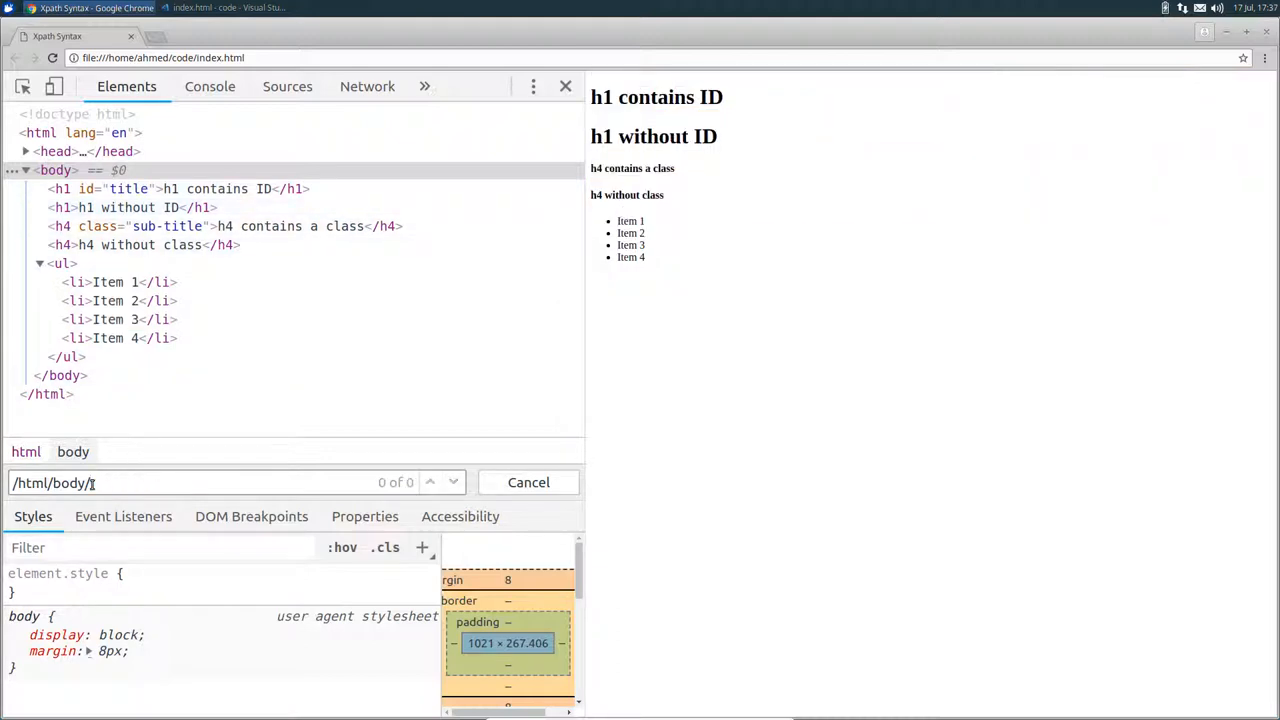
type("h1[")
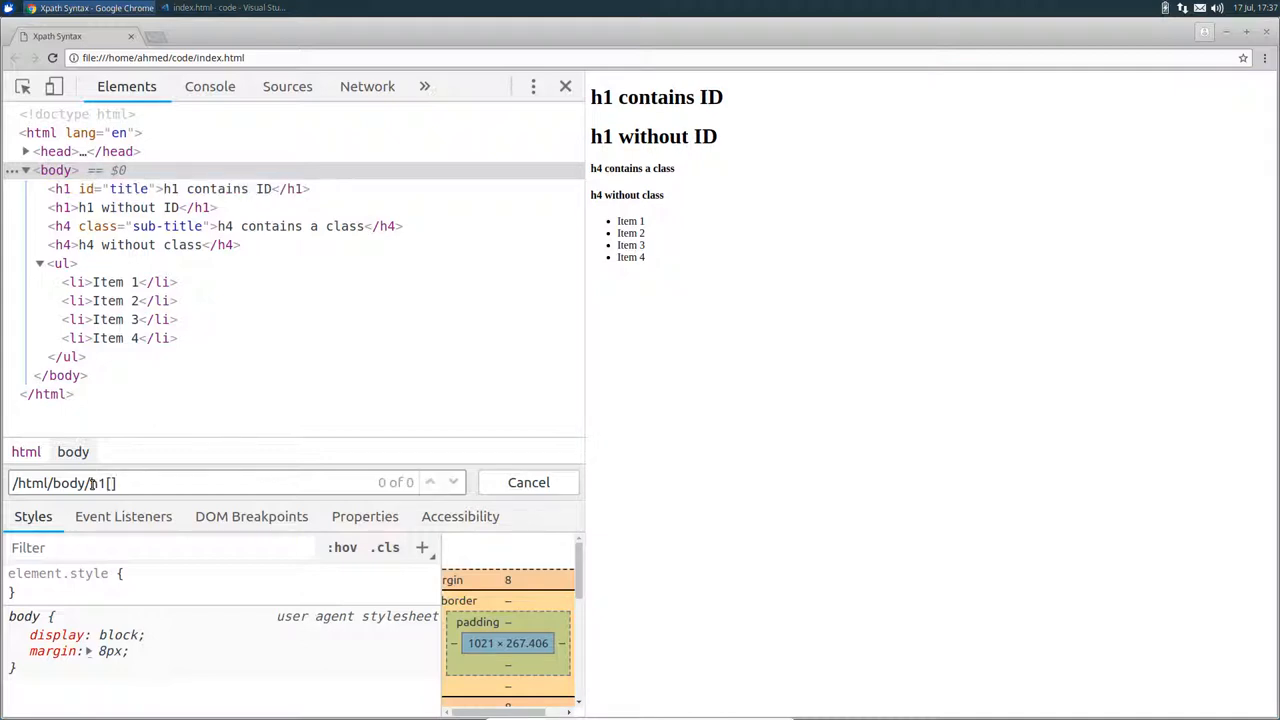
type("@")
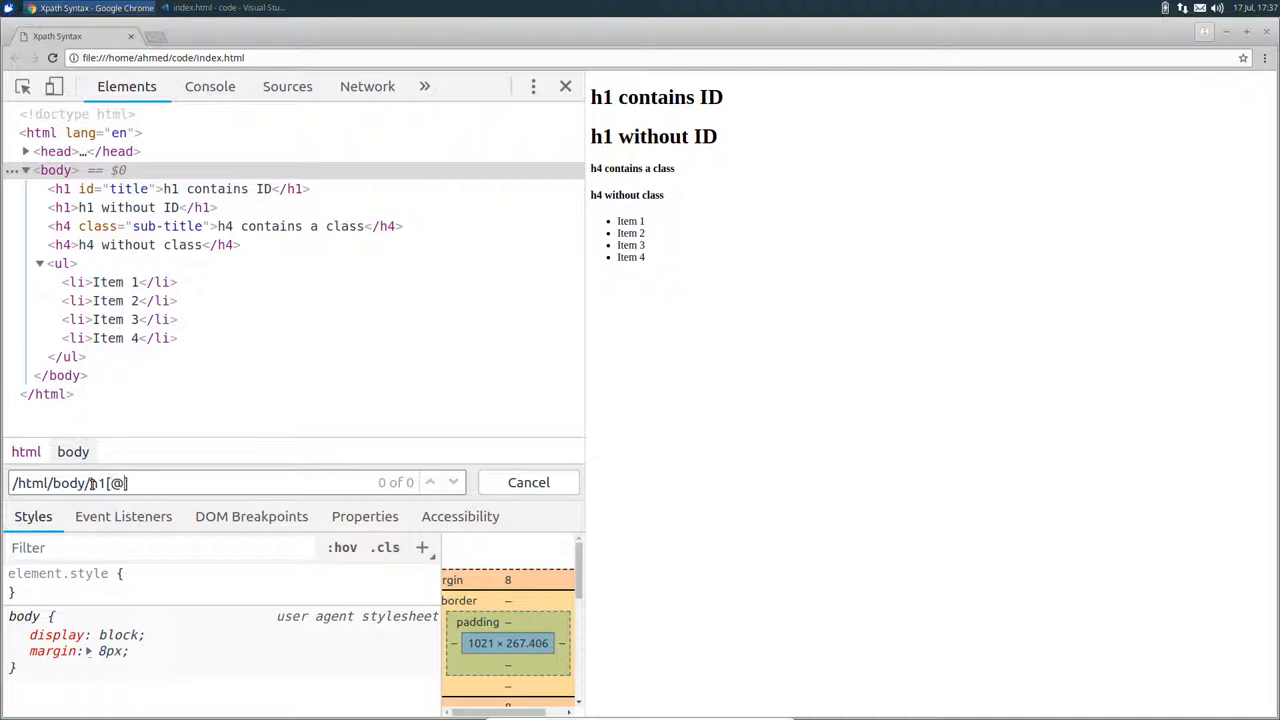
type("id")
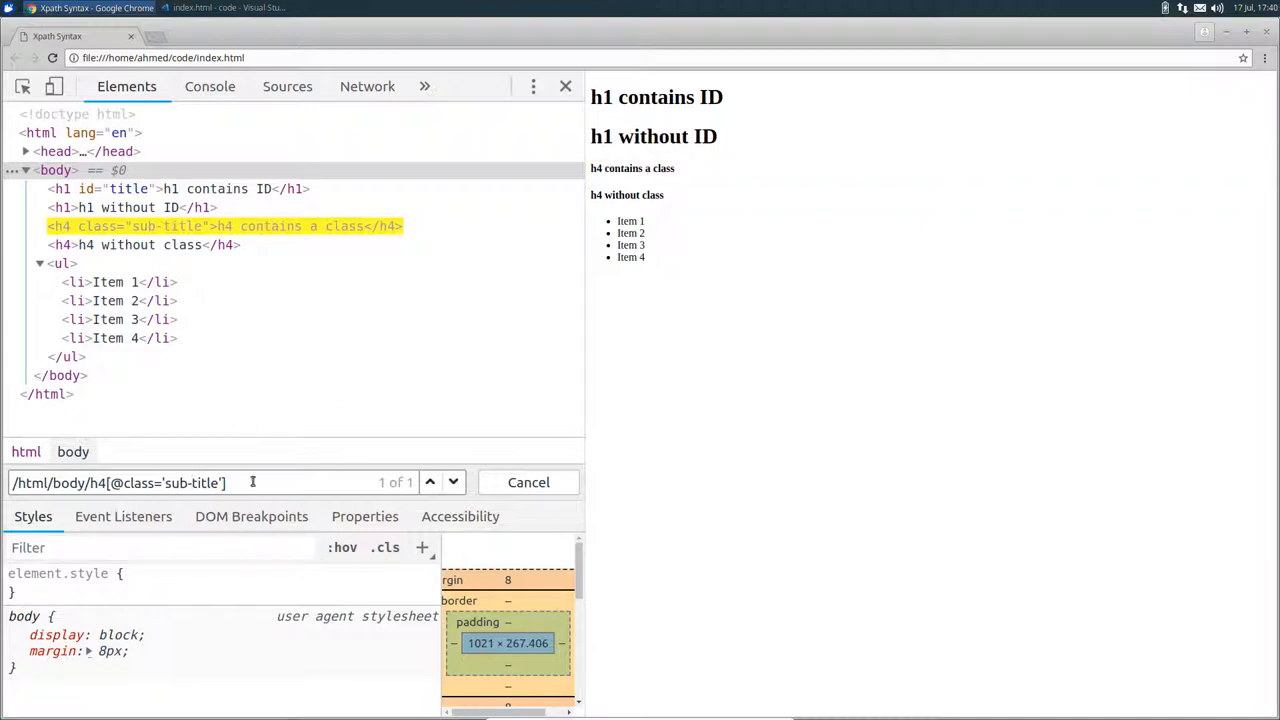
mouse_move(253, 482)
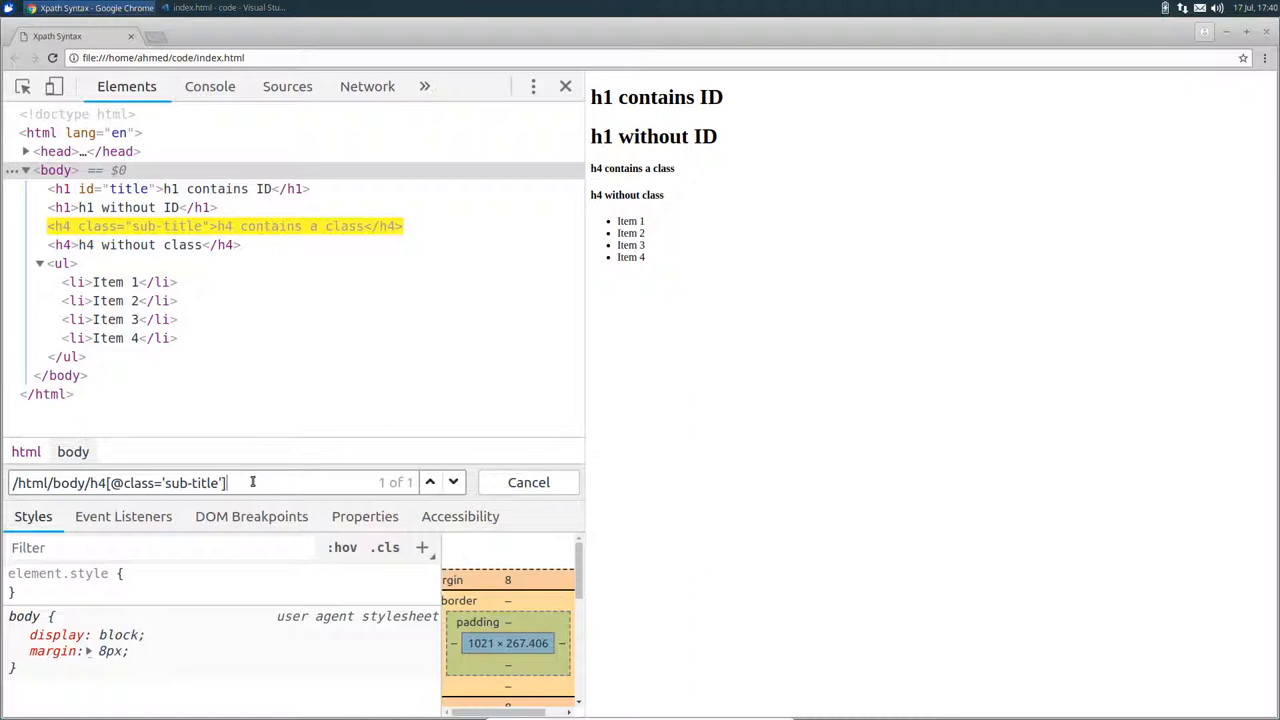
mouse_move(130, 226)
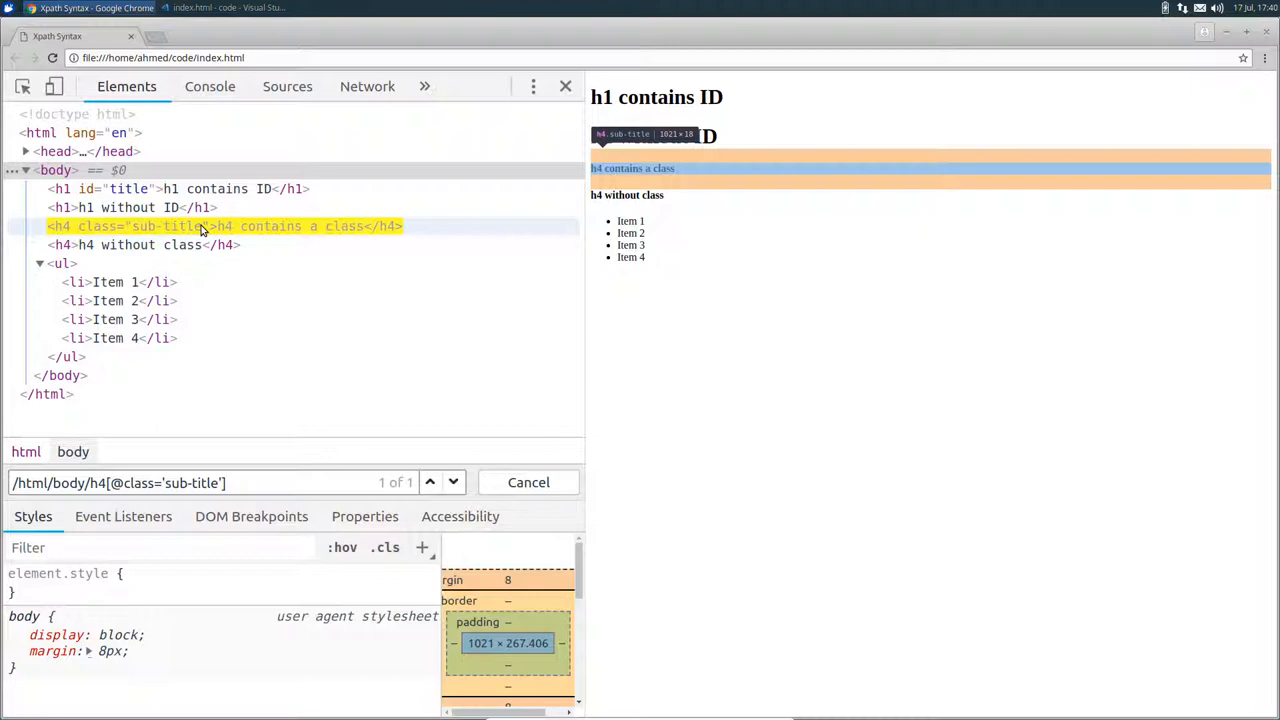
Step: Inspect the single matched h4 'h4 contains a class' node
left_click(225, 483)
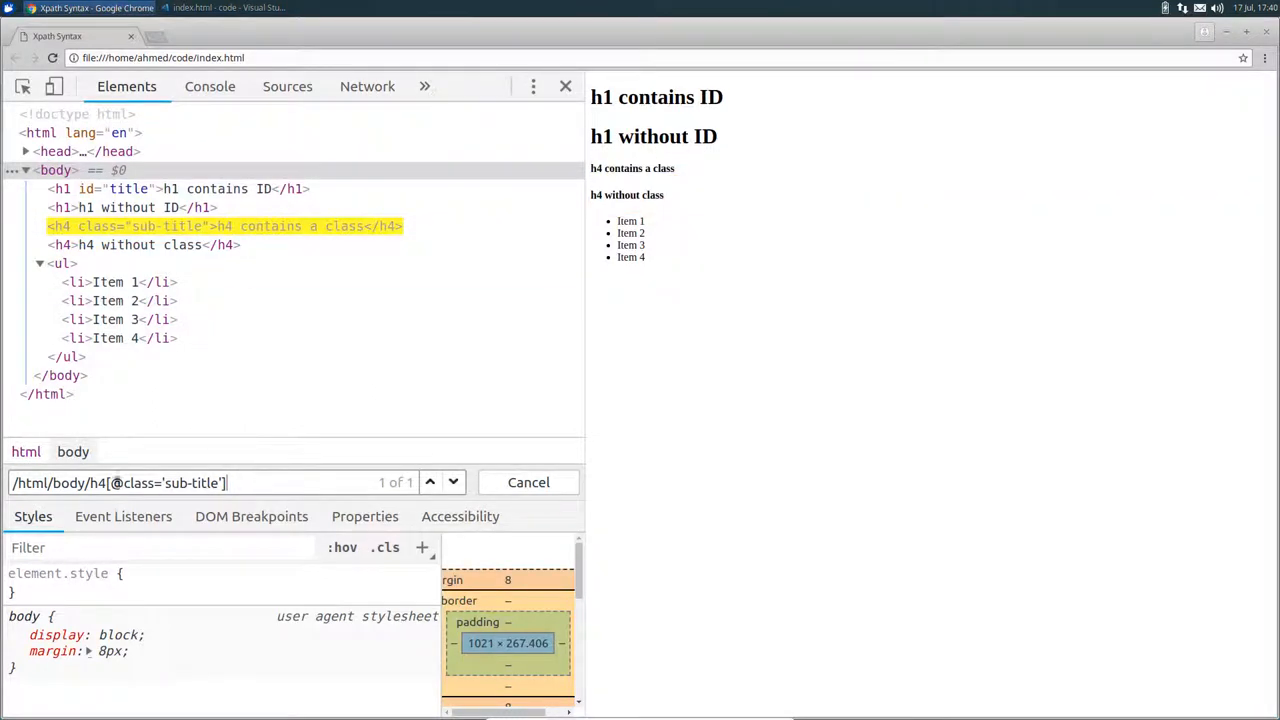
double_click(50, 483)
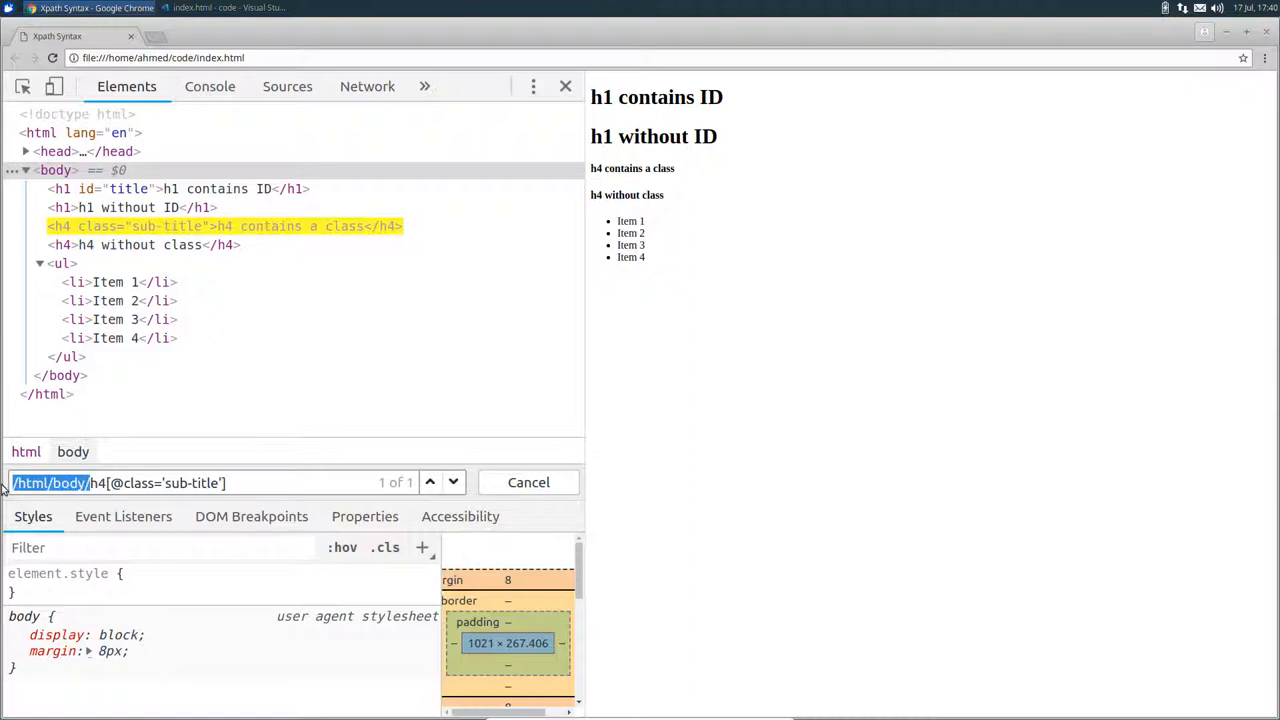